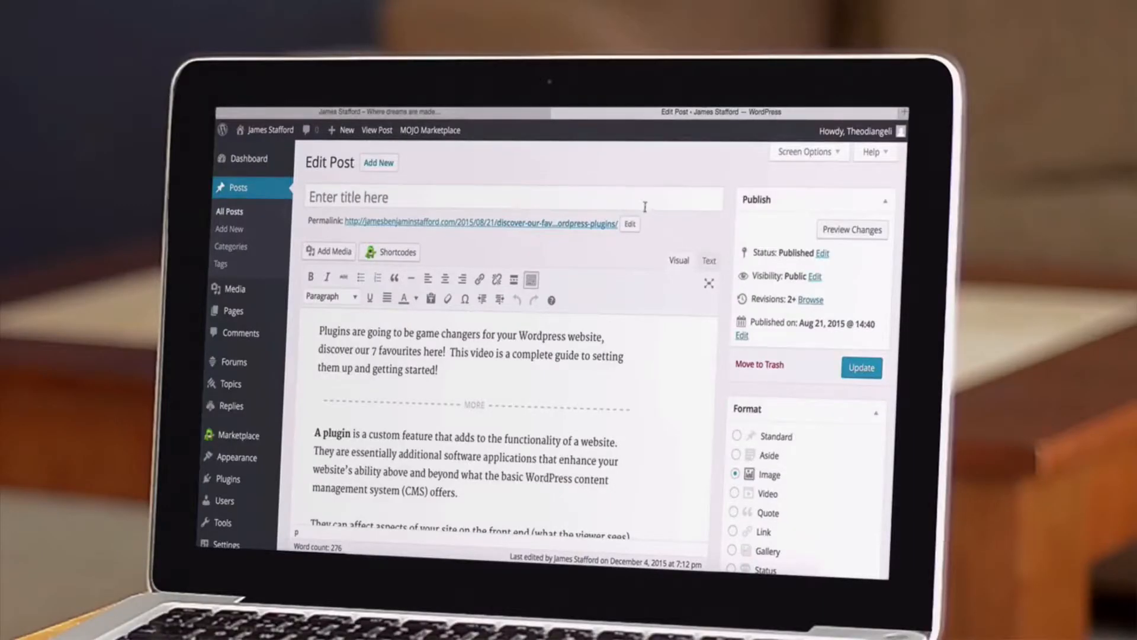
Retitle the post 'Discover Our Favourite Wordpress Plugins!' and update the live post.
text(Discover Our Fav)
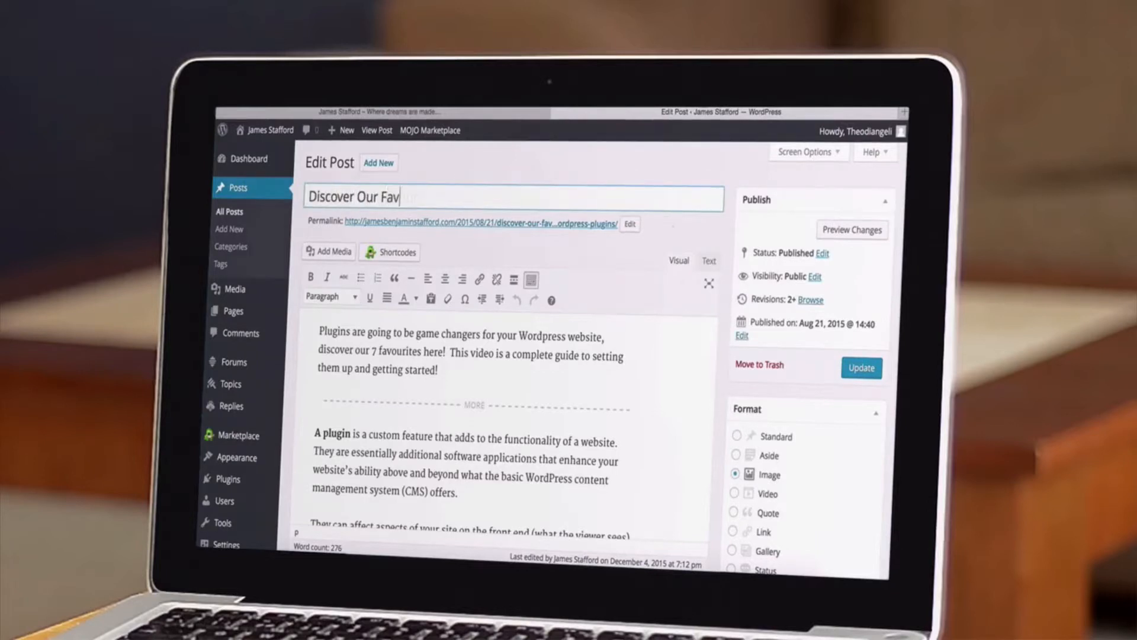
text(ourite Wordpress Plugins!)
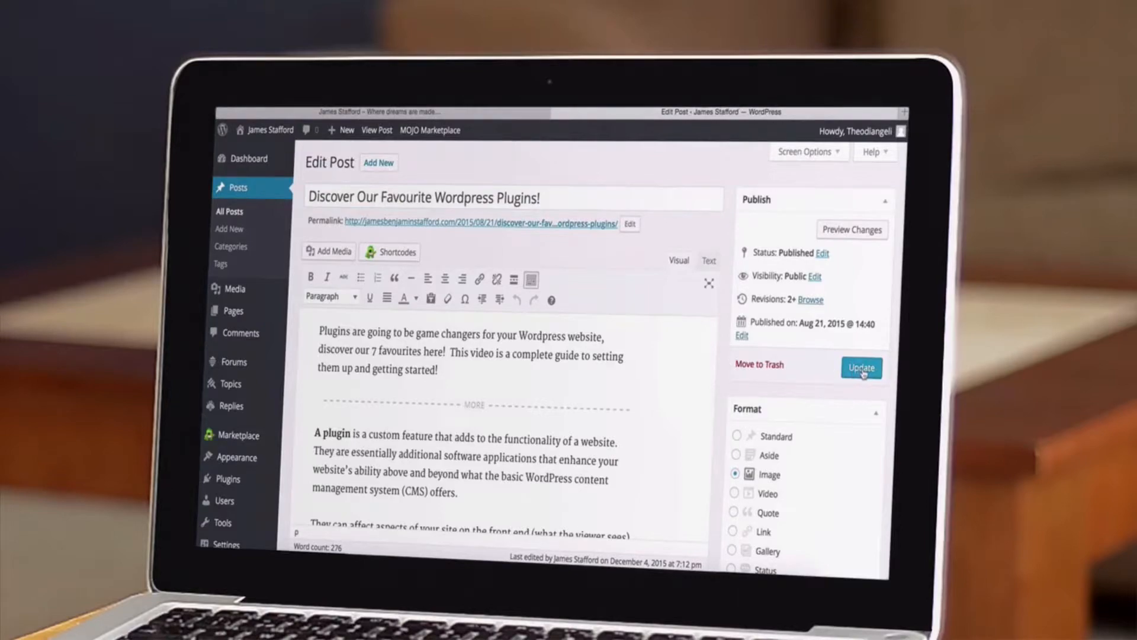
click(862, 368)
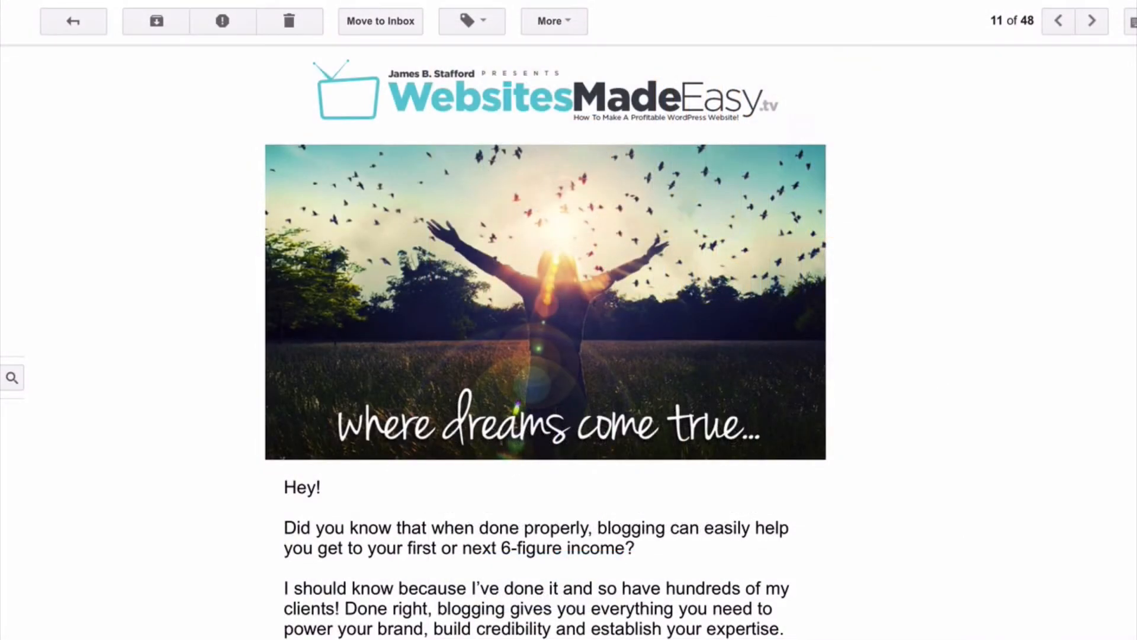
Scroll the WebsitesMadeEasy newsletter down through the blogging benefits to the YouTube tutorial link.
scroll(down, 3)
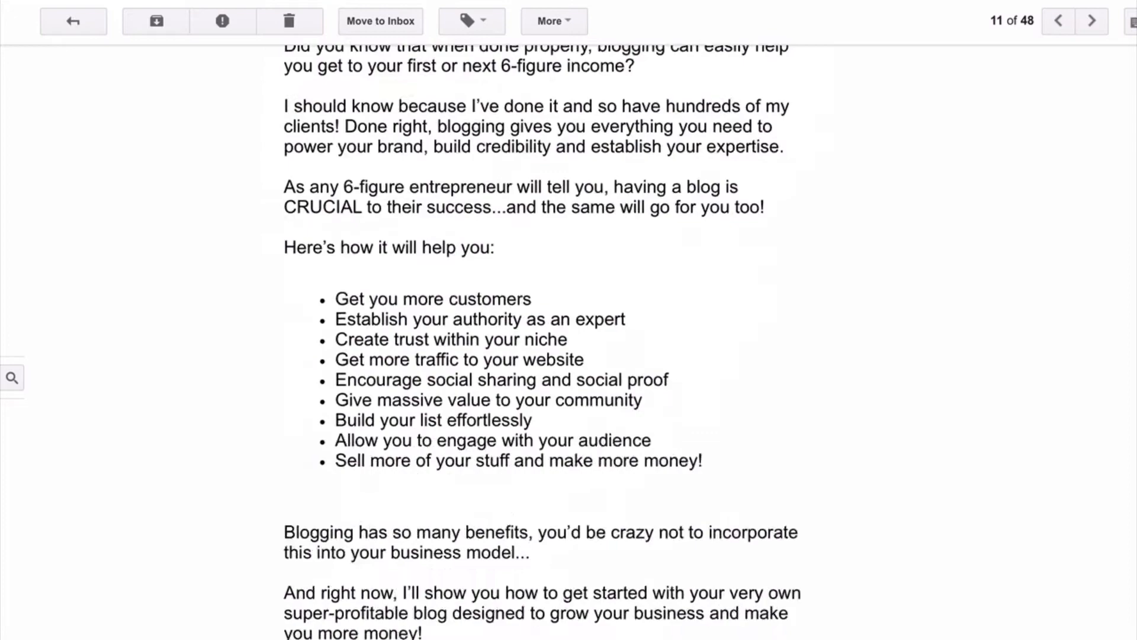
scroll(down, 3)
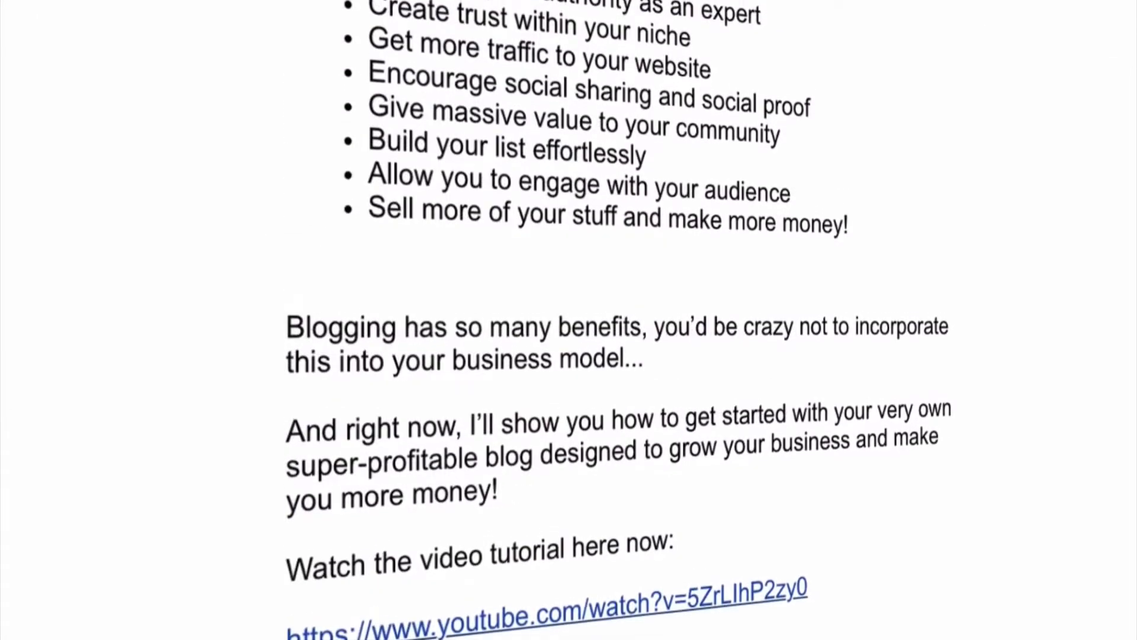